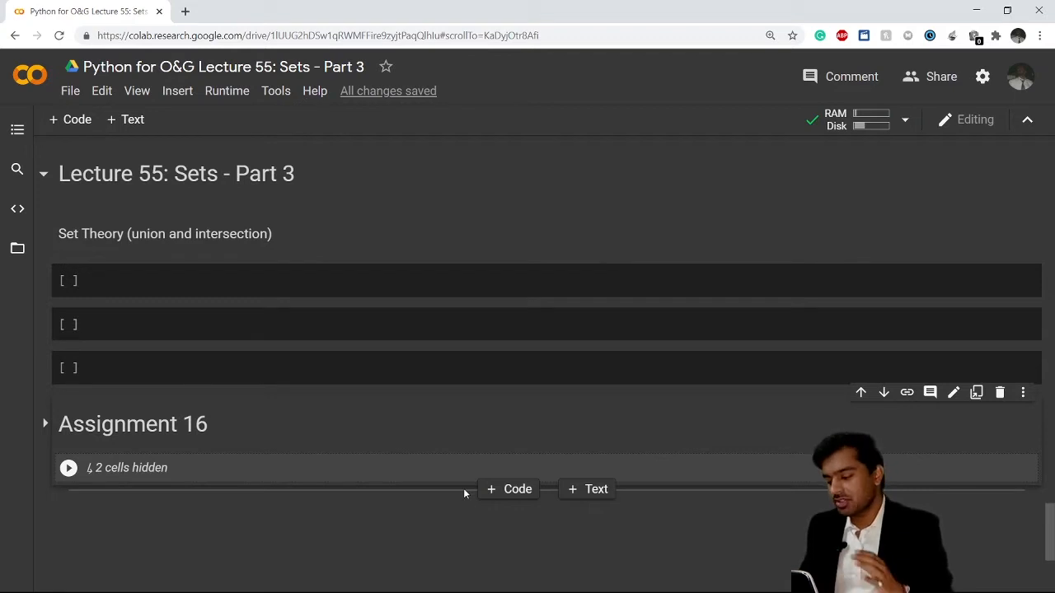
- Place the cursor in the first empty code cell under the Set Theory heading
left_click(213, 281)
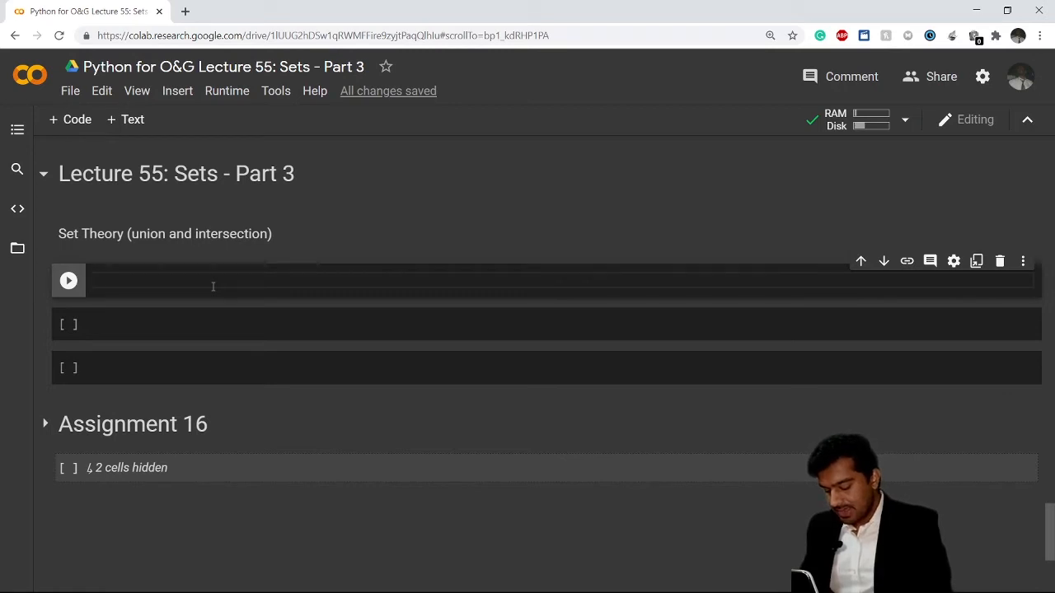
- Define l = {1, 2, 3, 4, 5} and m = {456, 1254, 56, 2, 5} in the first cell
type("l =")
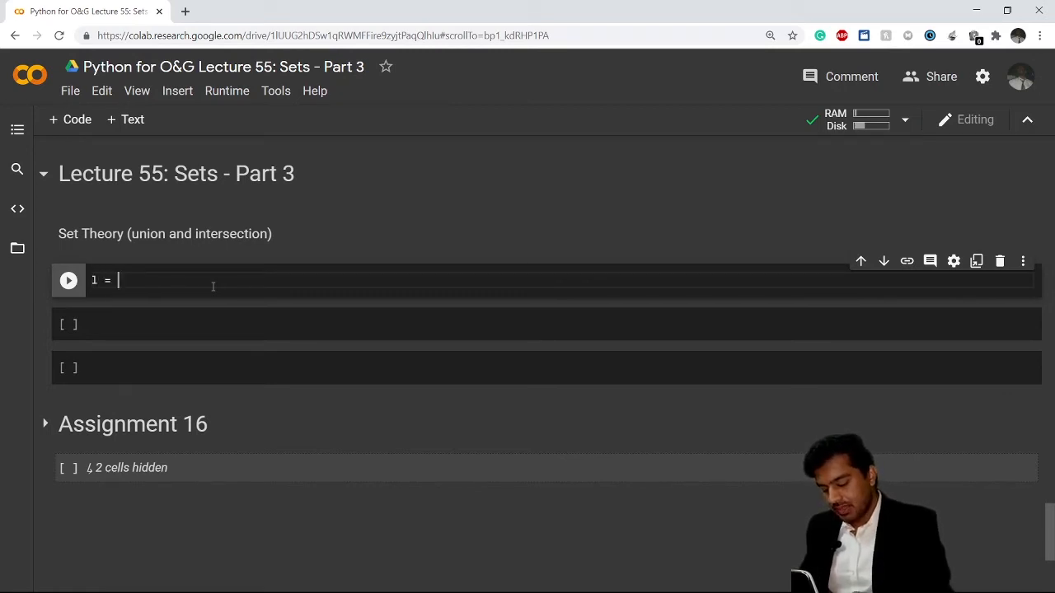
type("{1, 2}")
type("m =")
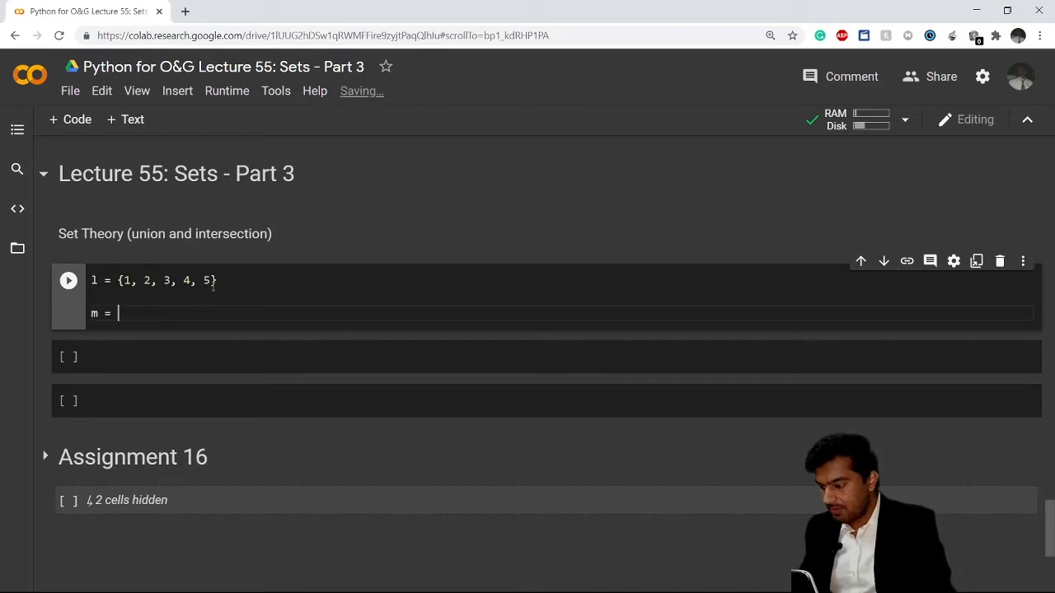
type("{}")
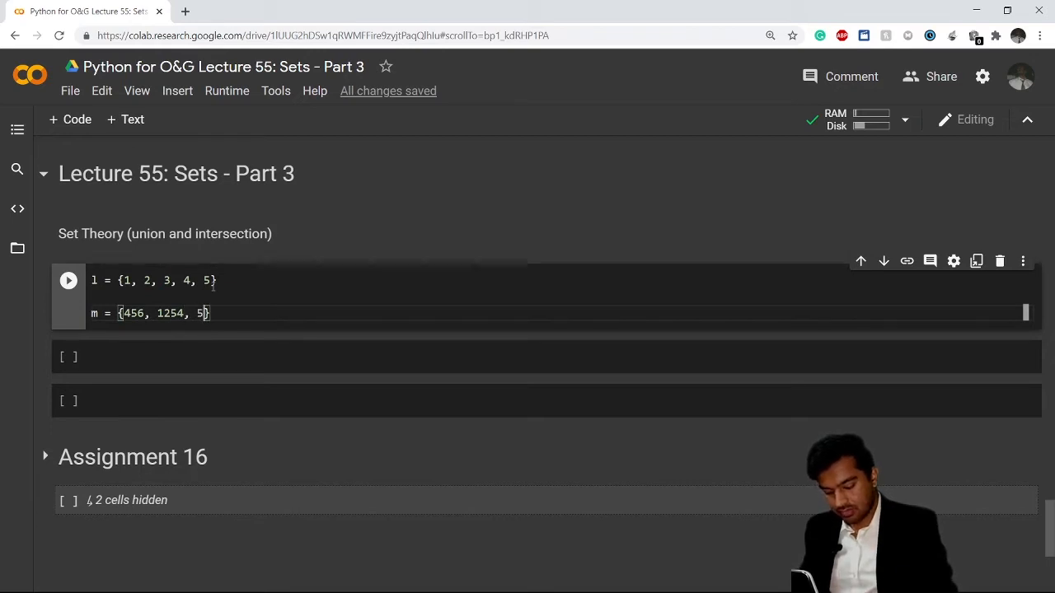
type("6,")
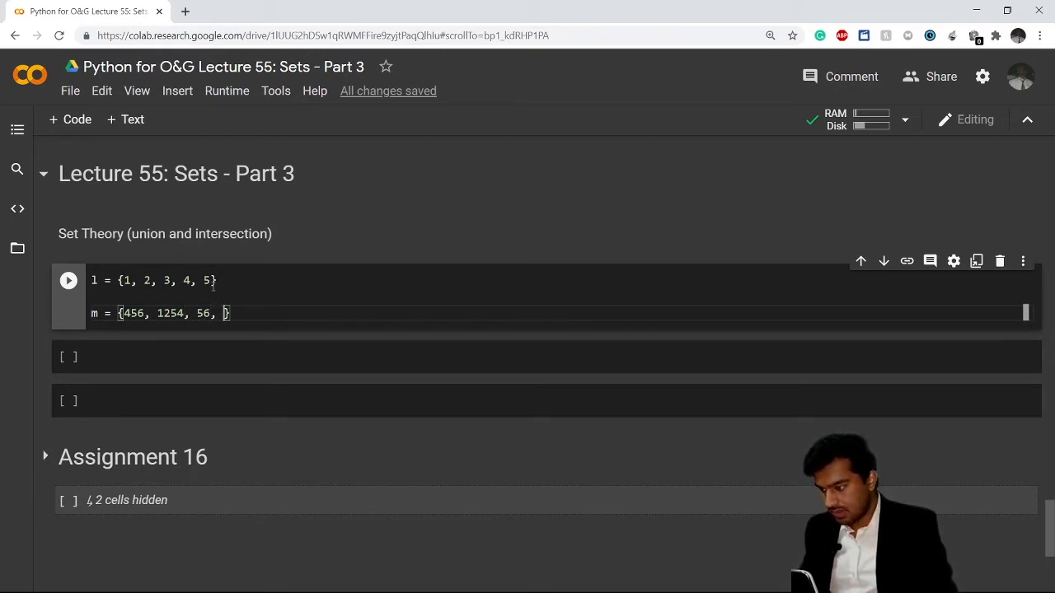
type("2, 5")
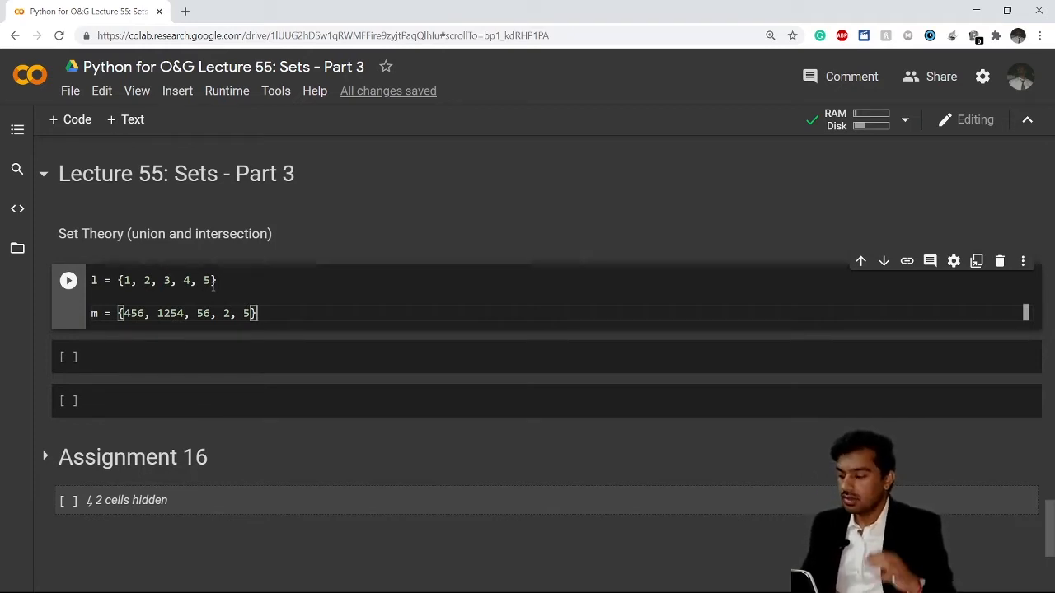
left_click(201, 357)
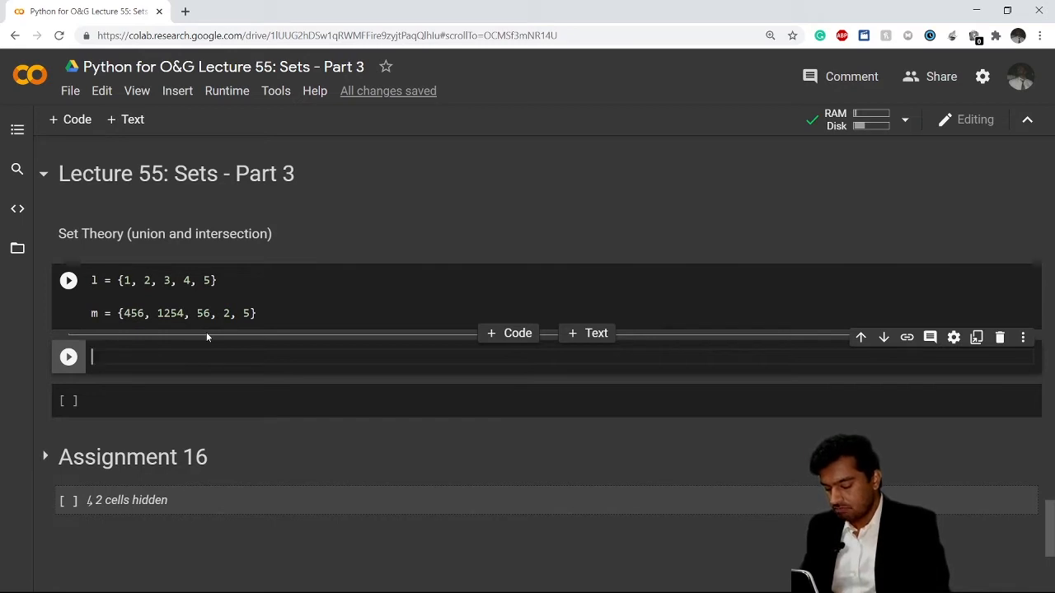
- Write n = l | m with print(n) in the second cell and run it, hitting NameError for l
type("n")
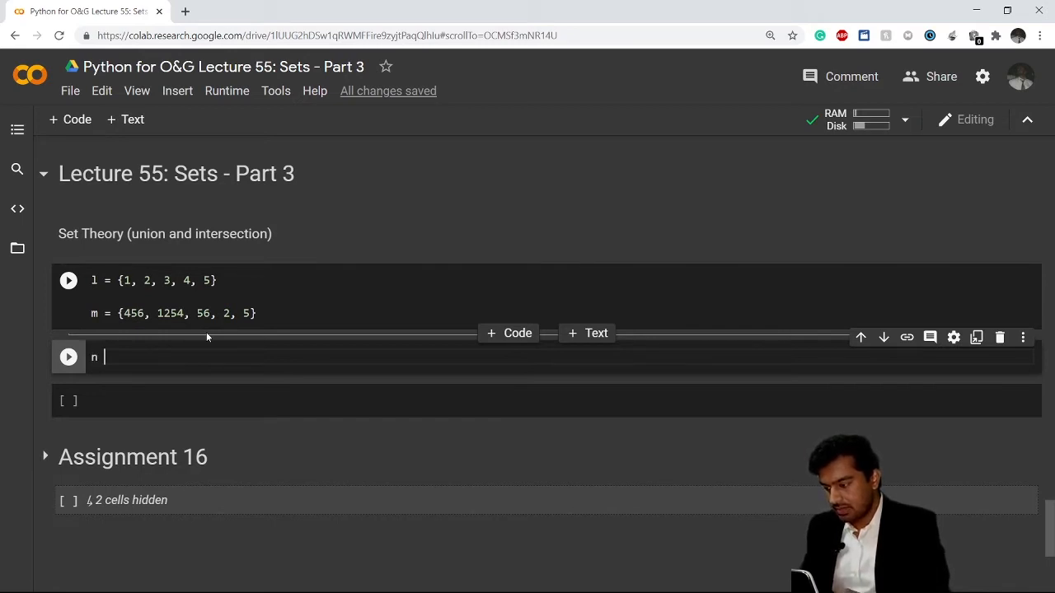
type("=")
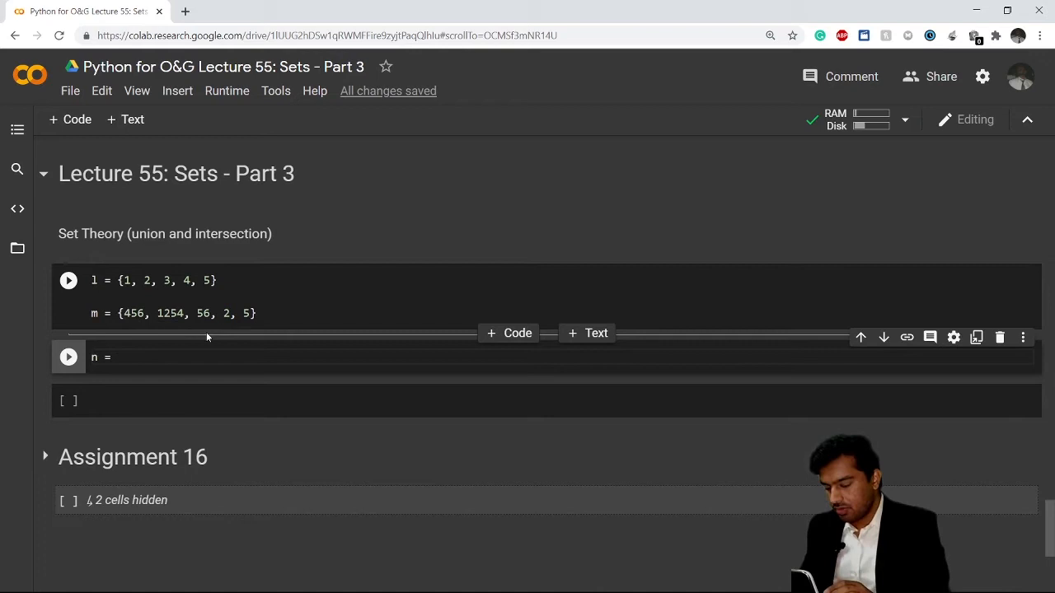
type("1")
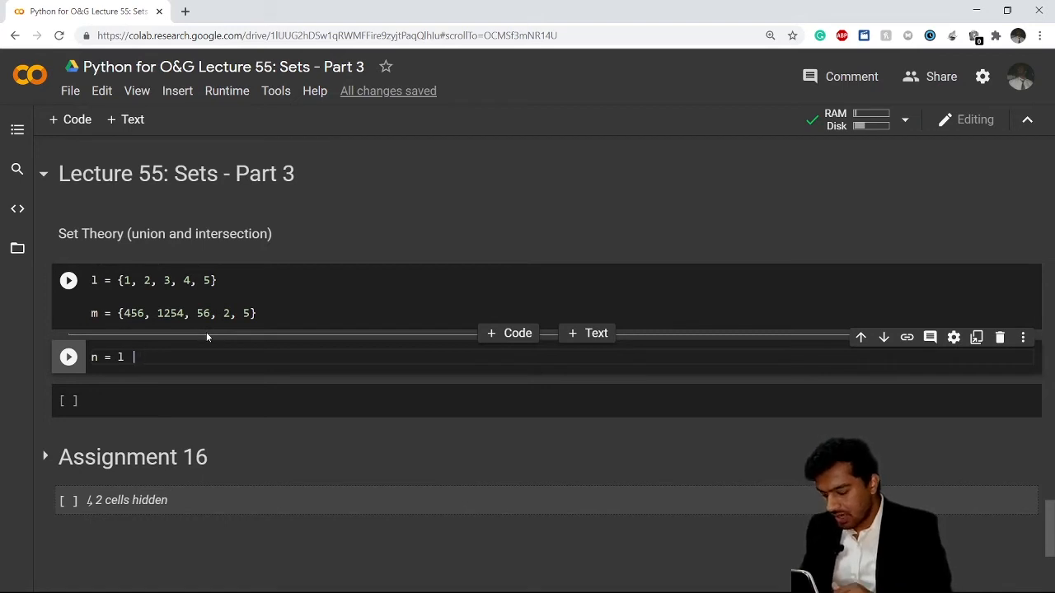
type("m")
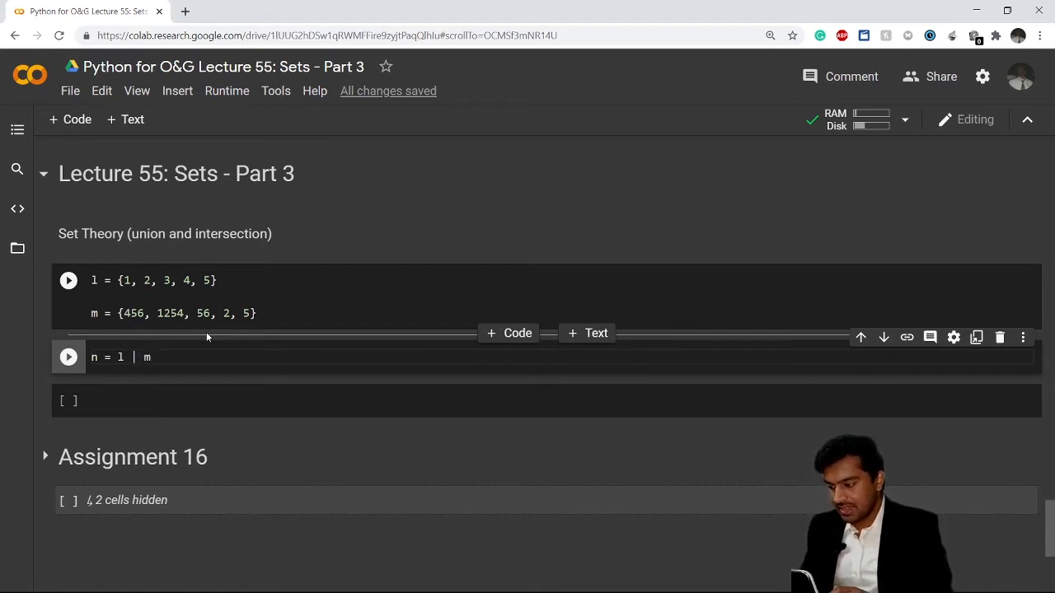
type("a")
type("print(n)")
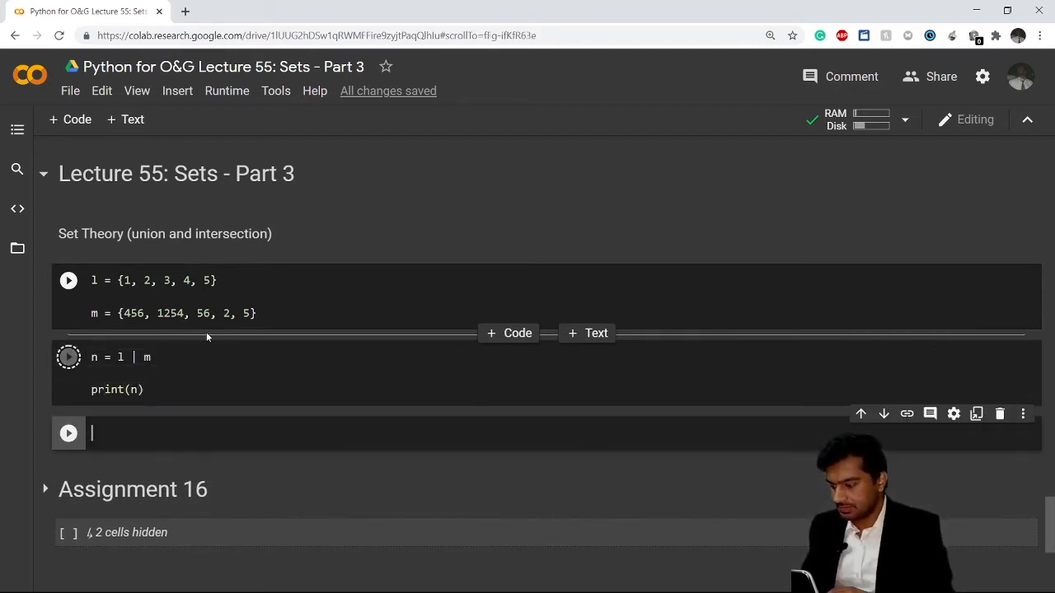
left_click(69, 356)
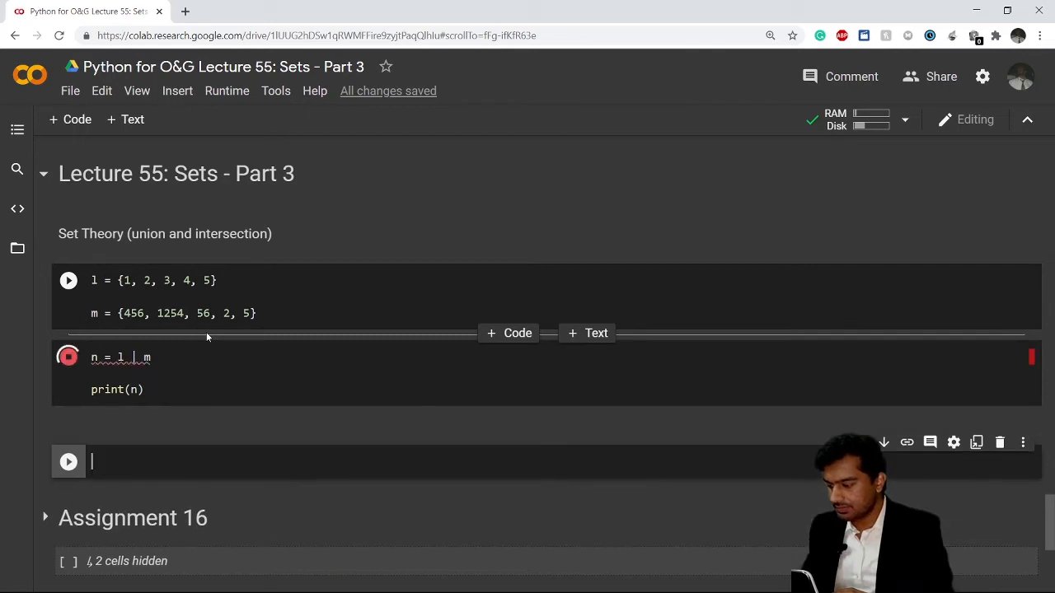
left_click(69, 356)
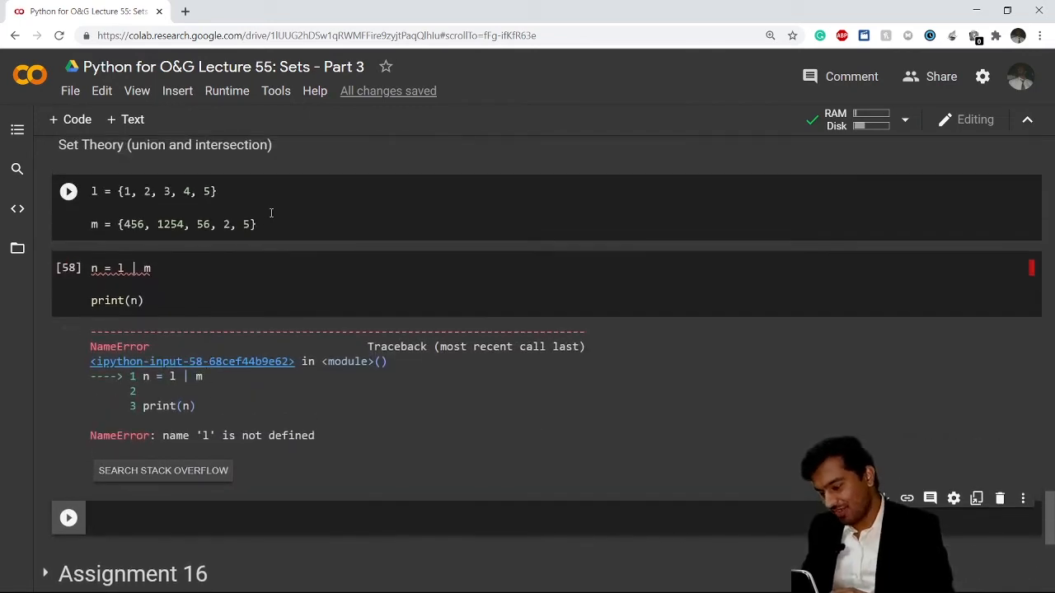
- Run the set-definition cell, then the commented union cell printing {1, 2, 3, 4, 5, 1254, 456, 56}
left_click(115, 267)
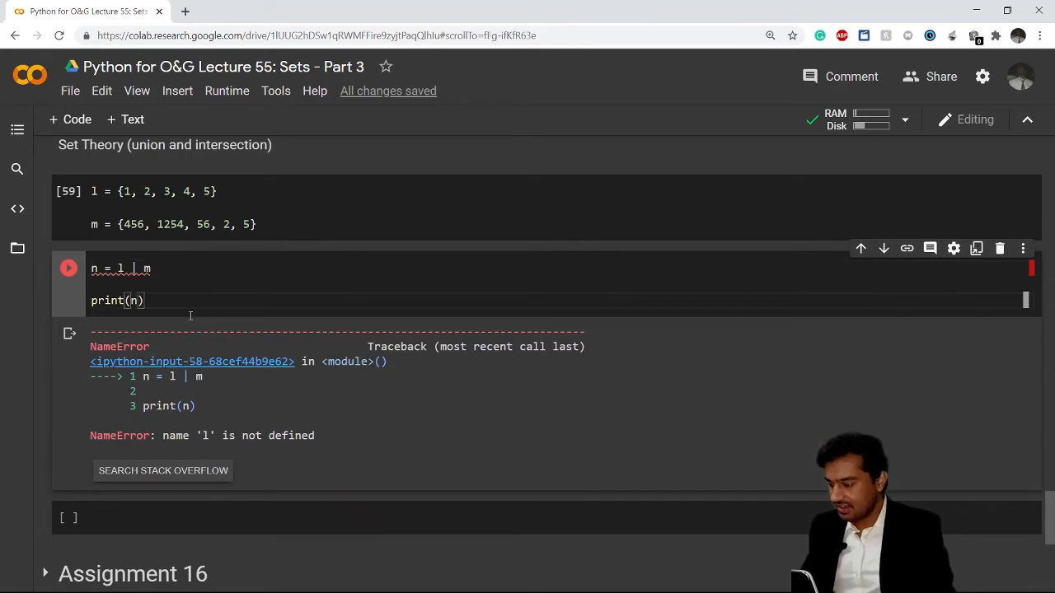
left_click(69, 267)
type("# intersection")
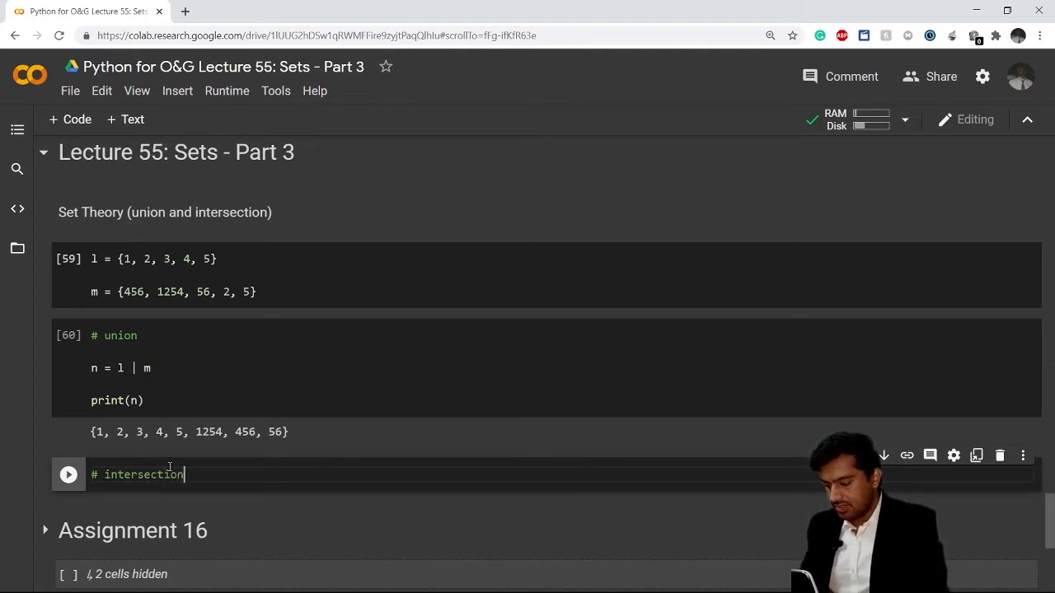
- Write k = l & m with print(k) under # intersection and run it to get {2, 5}
key("Enter")
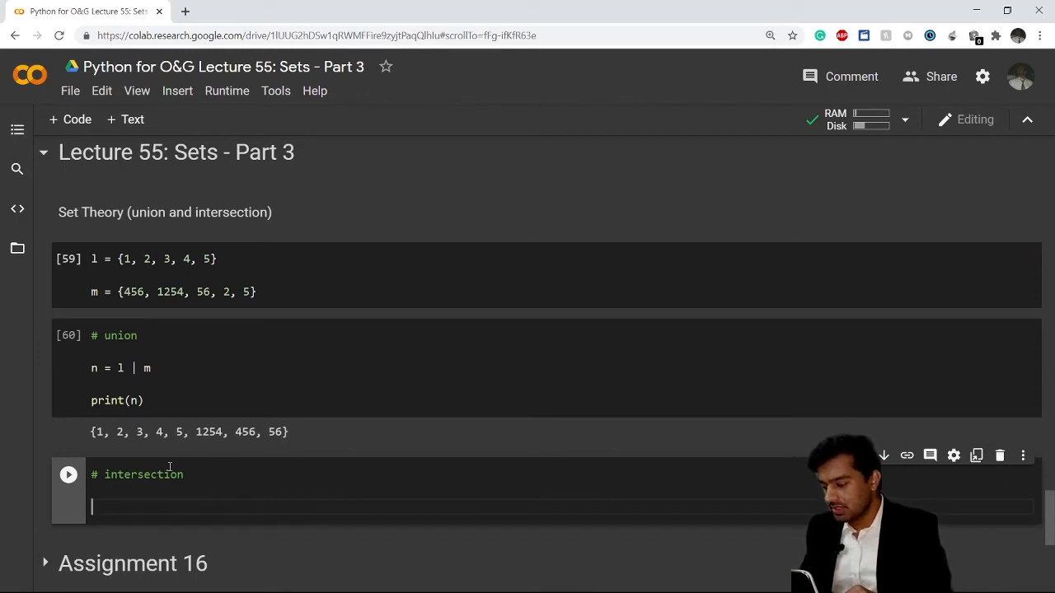
type("k")
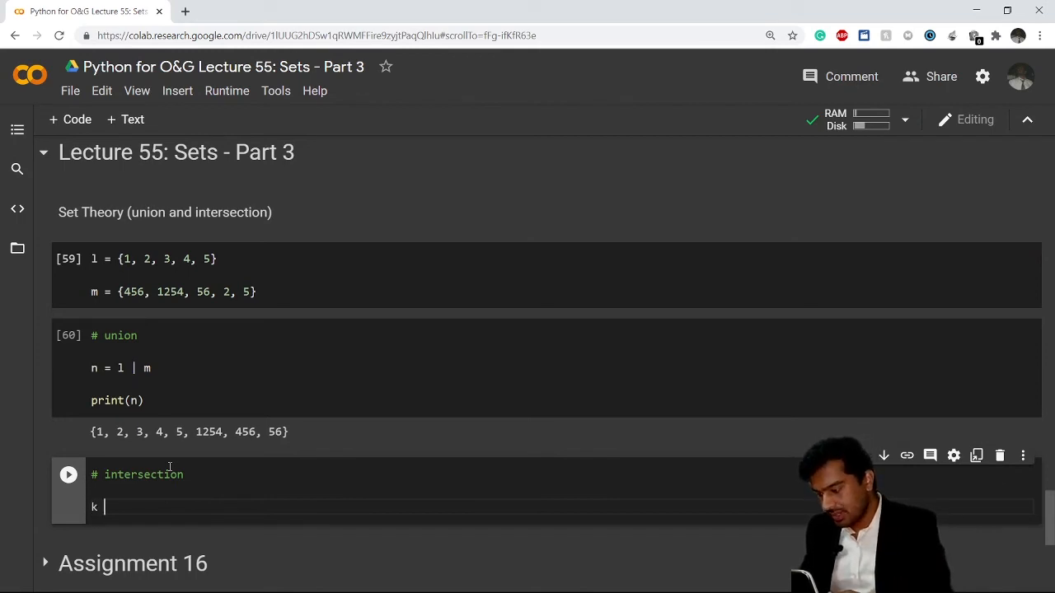
type("=")
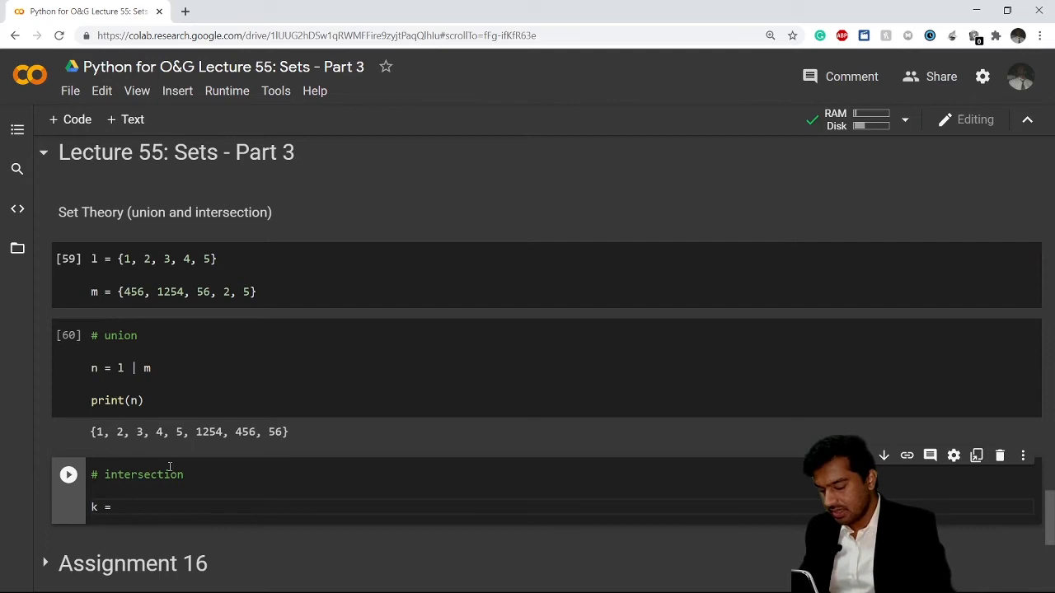
type("l &")
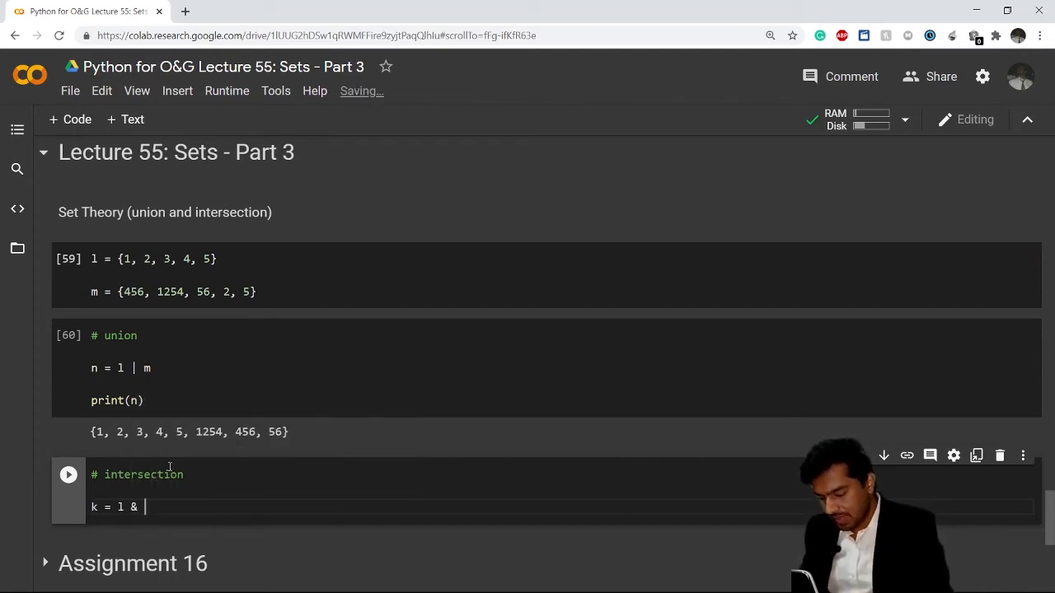
type("m")
type("print")
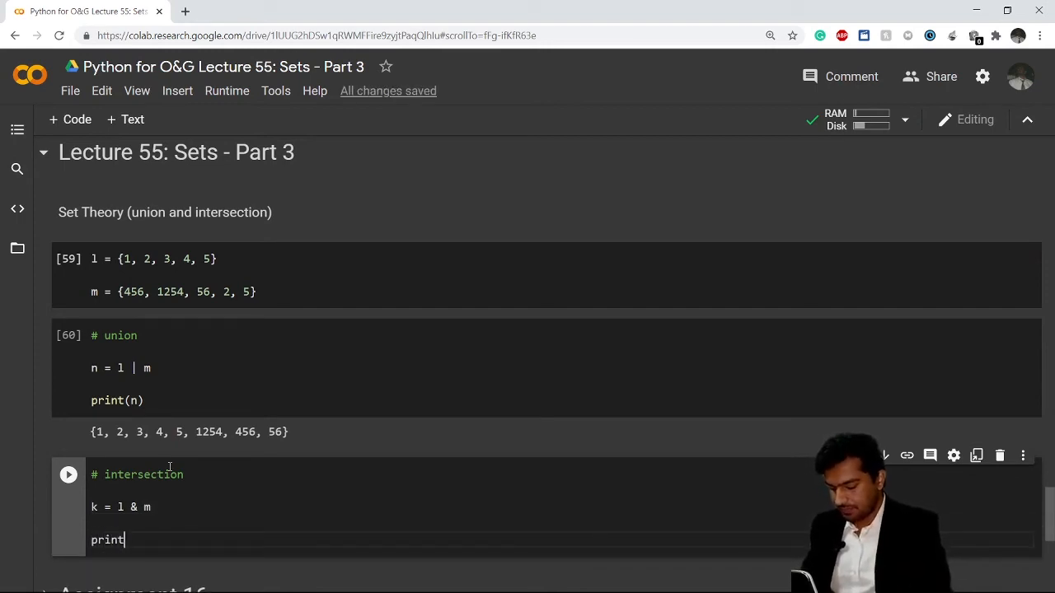
type("(k)")
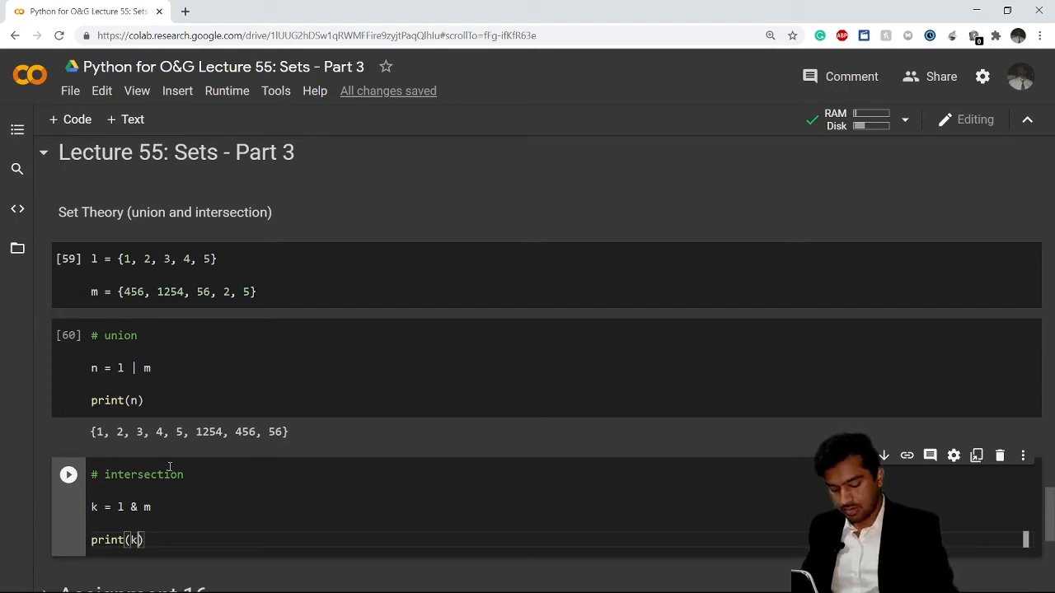
left_click(68, 475)
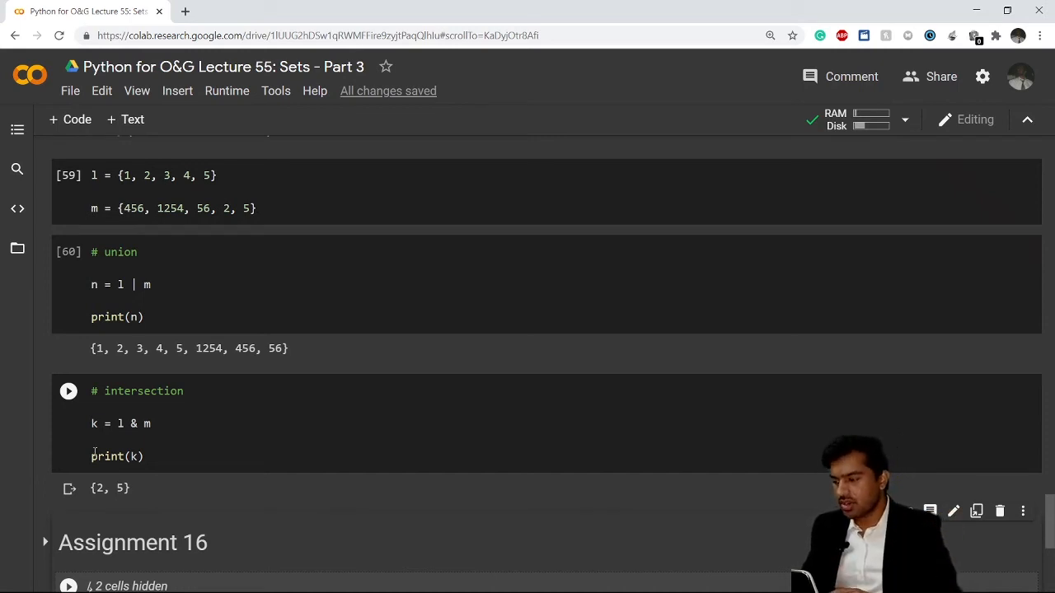
- Expand the collapsed Assignment 16 section to show the drilled-wells formations problem
left_click(68, 391)
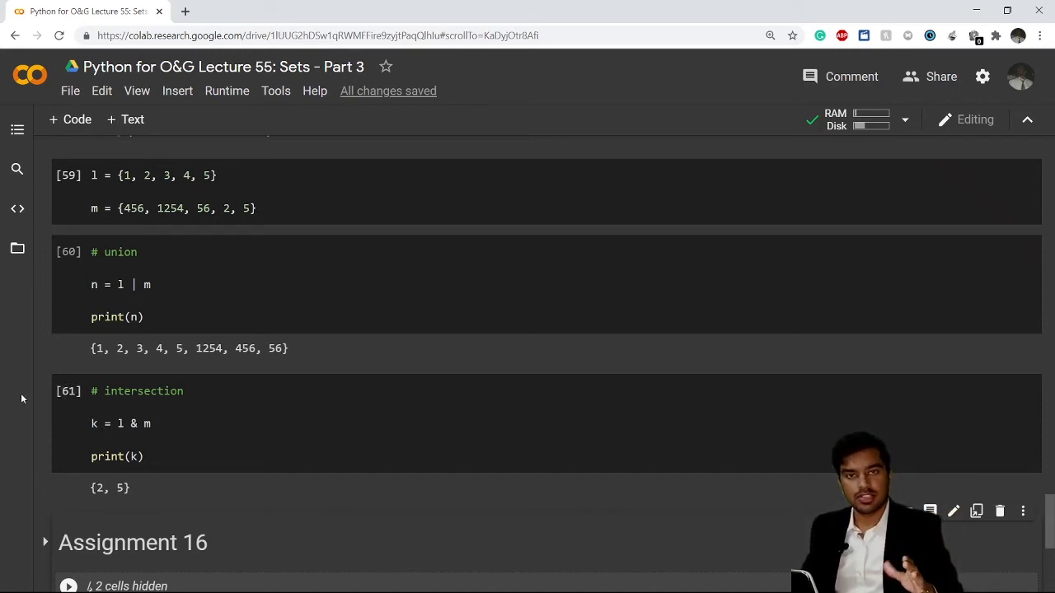
left_click(160, 305)
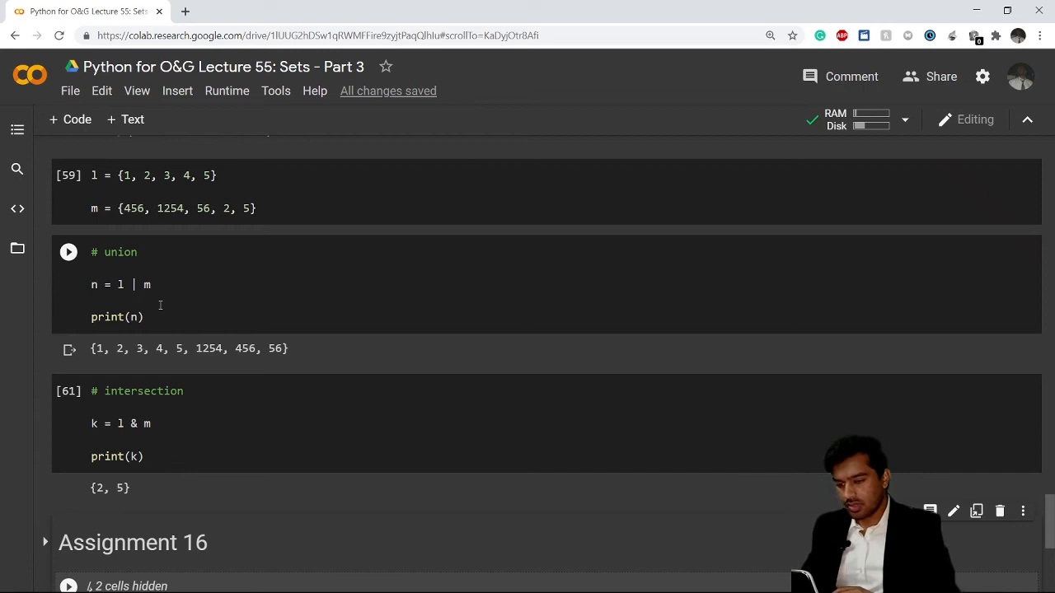
scroll("down", 3)
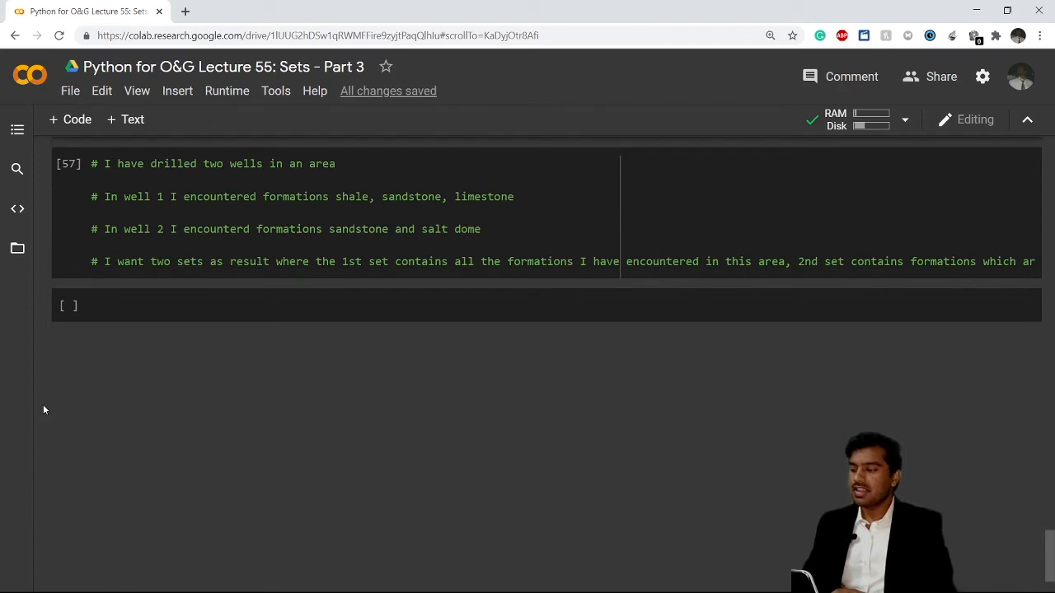
scroll("up", 3)
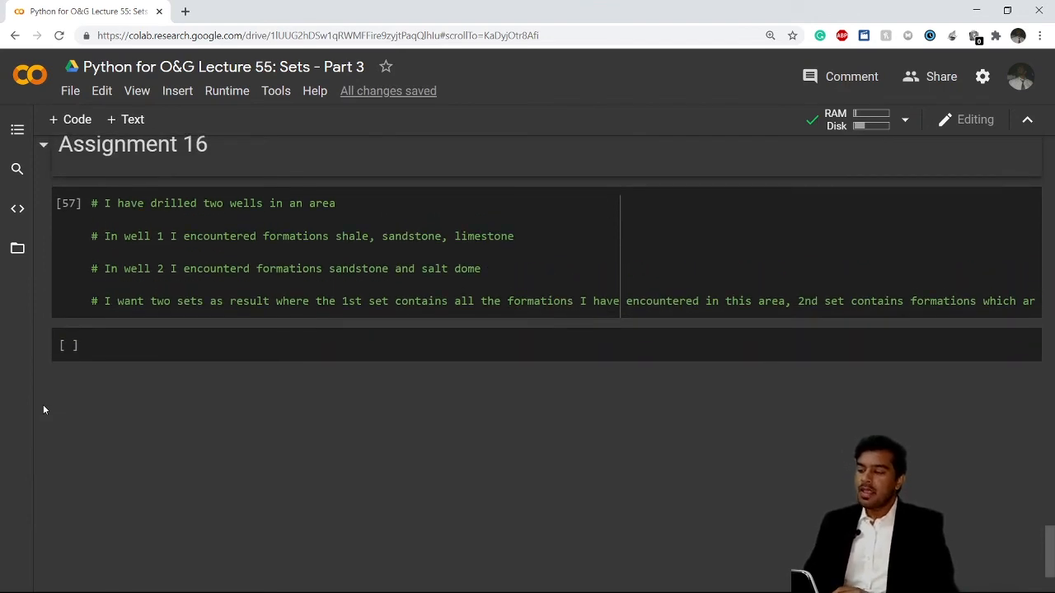
mouse_move(198, 239)
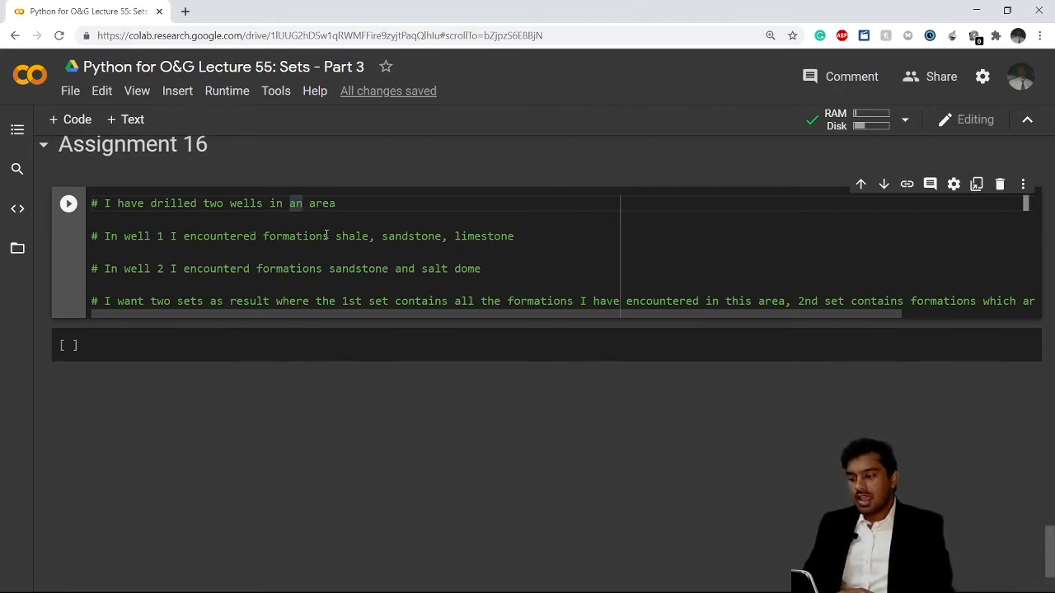
left_click_drag(336, 237, 419, 237)
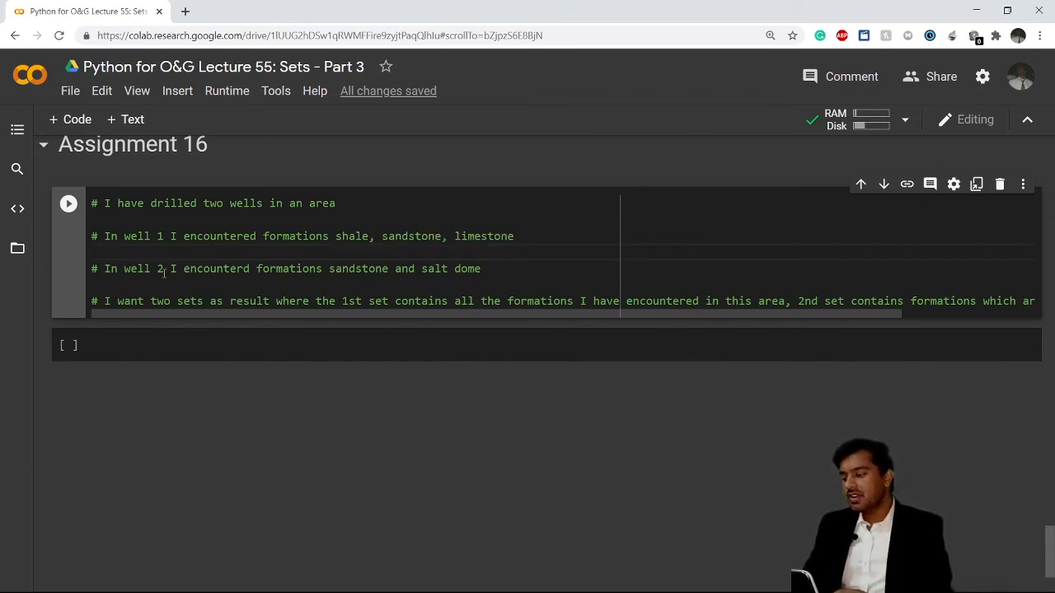
left_click_drag(168, 269, 267, 269)
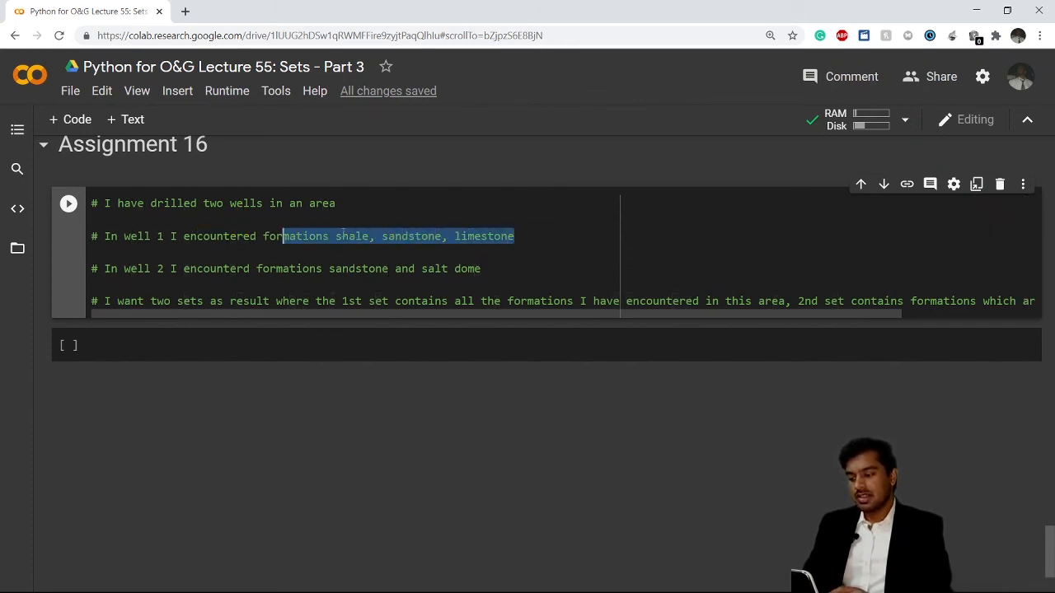
left_click(358, 237)
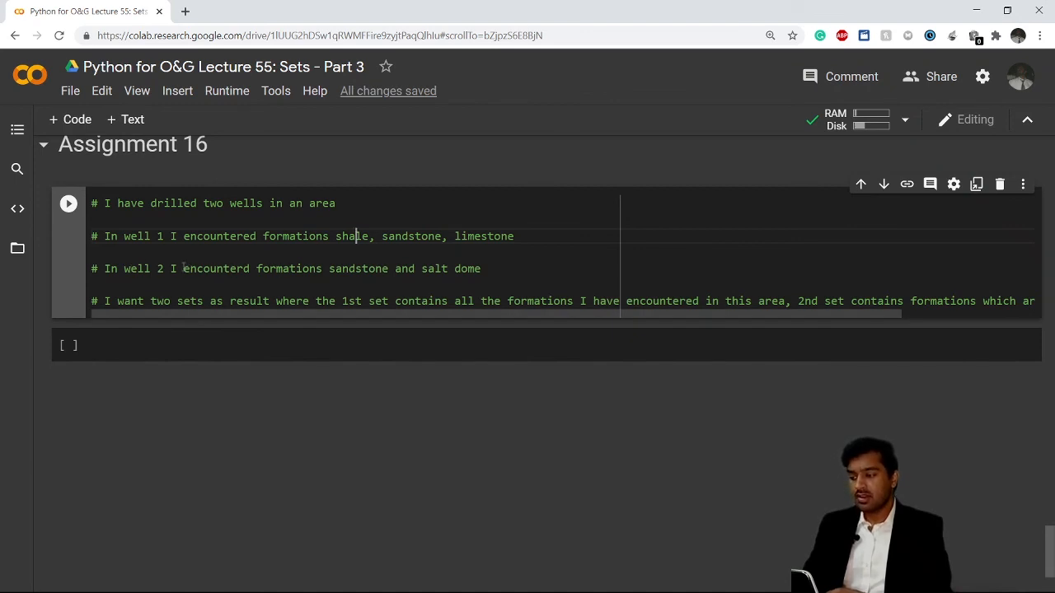
double_click(360, 268)
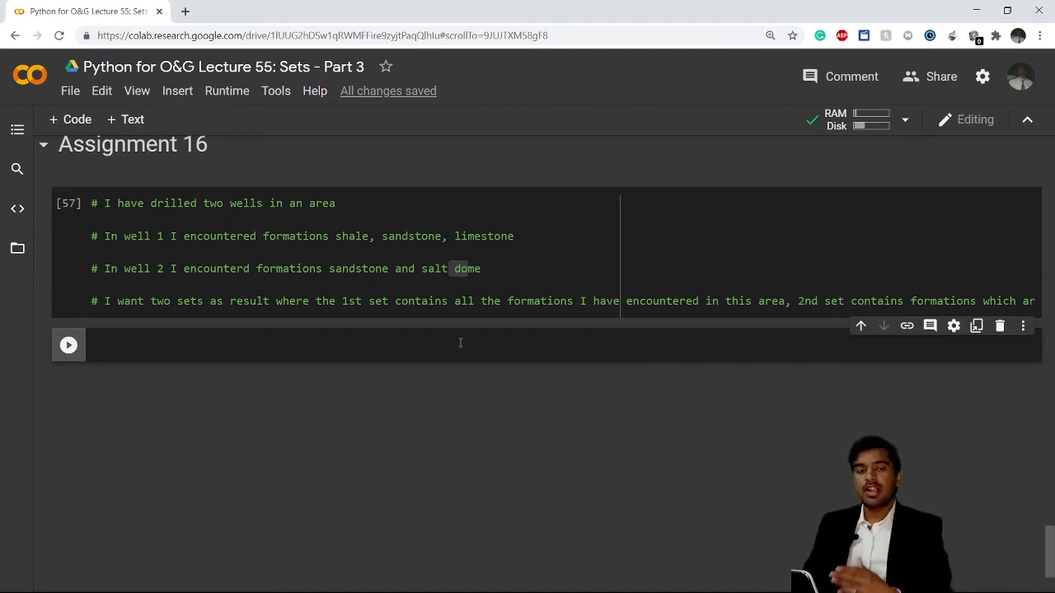
mouse_move(423, 323)
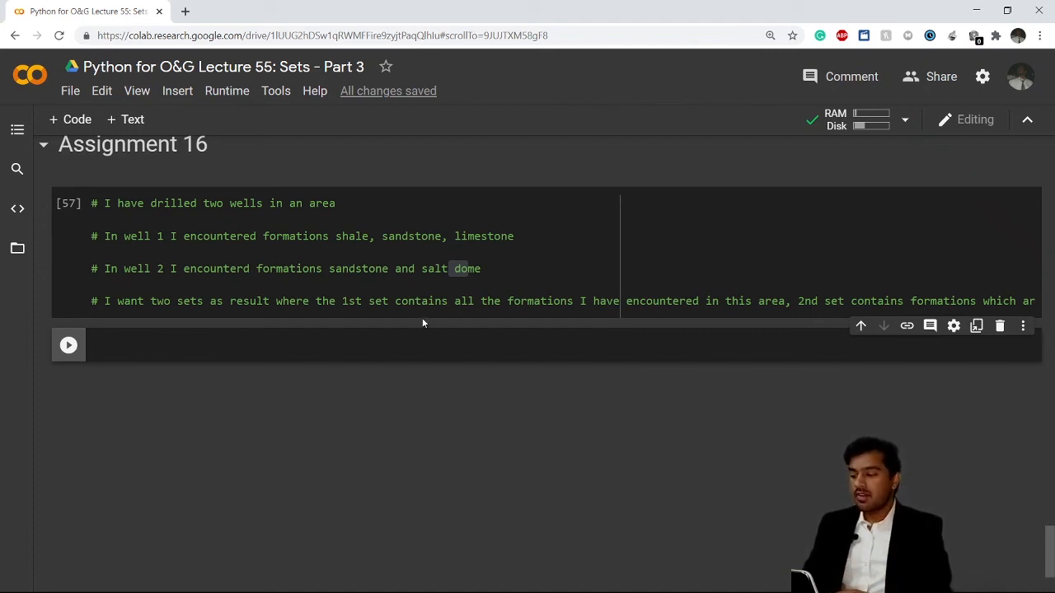
double_click(465, 267)
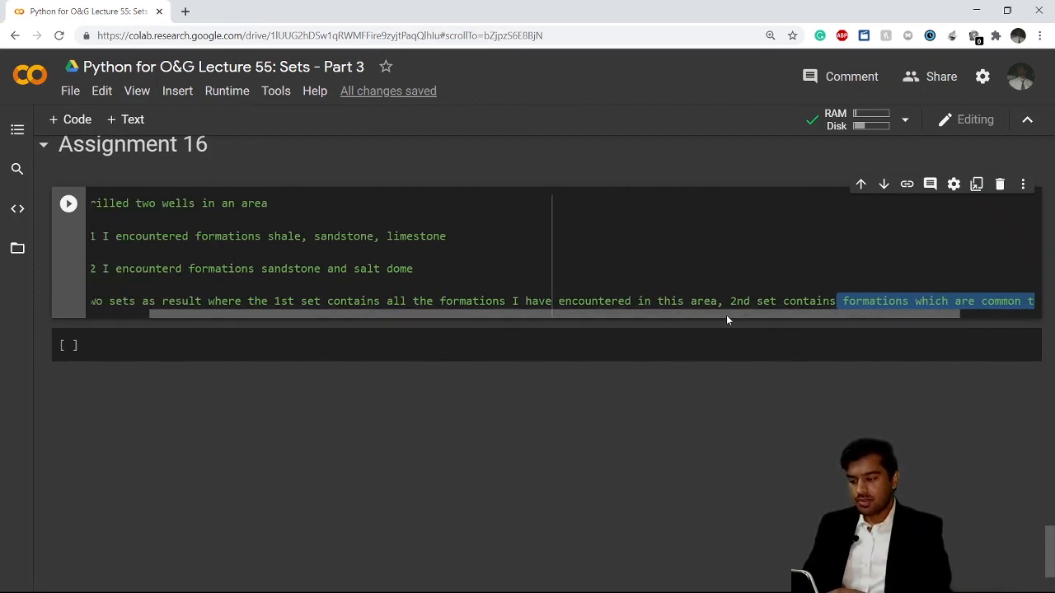
scroll("left", 3)
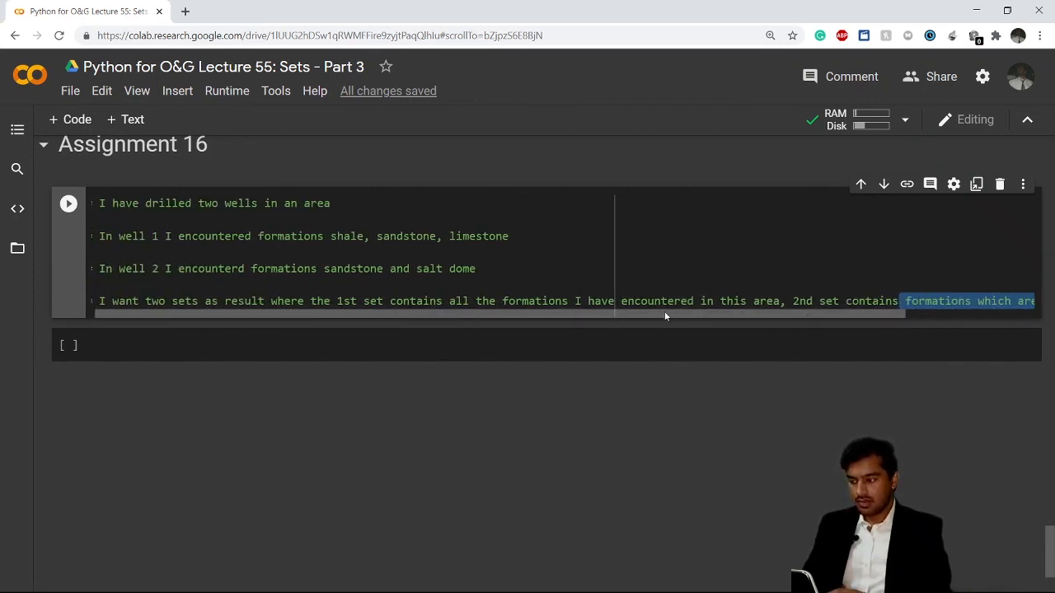